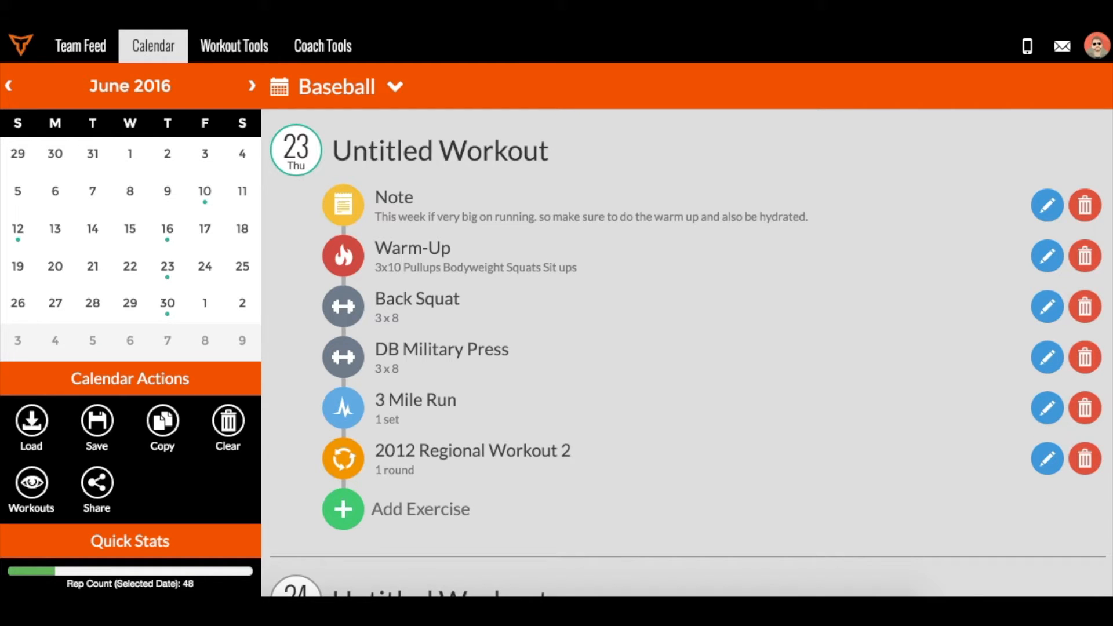
{"action": "mouse_move", "coordinate": [474, 153]}
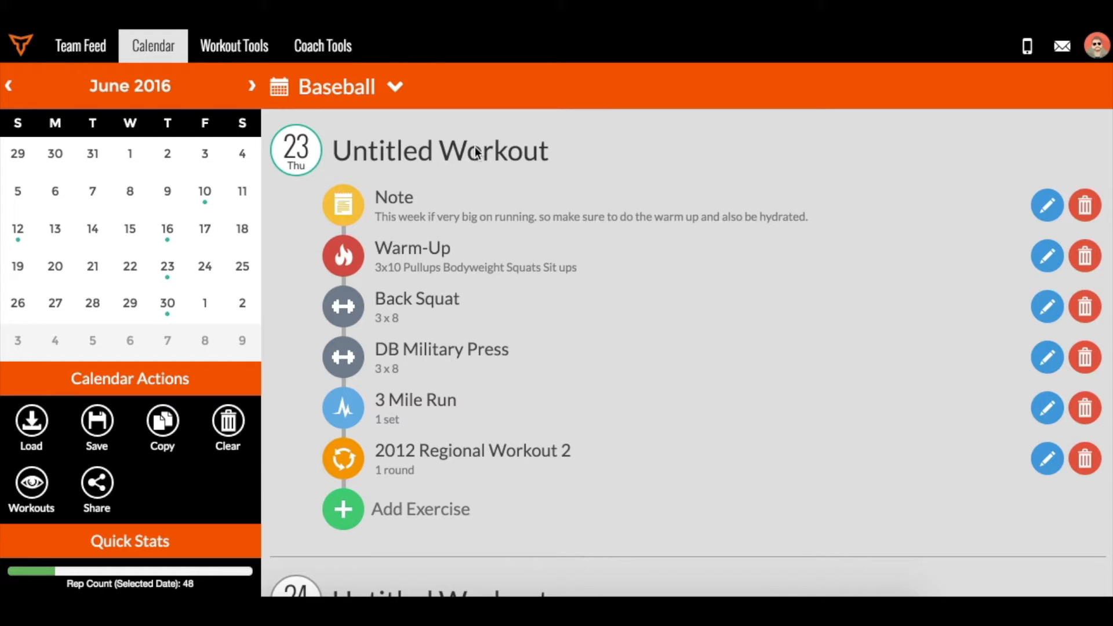
{"action": "mouse_move", "coordinate": [432, 211]}
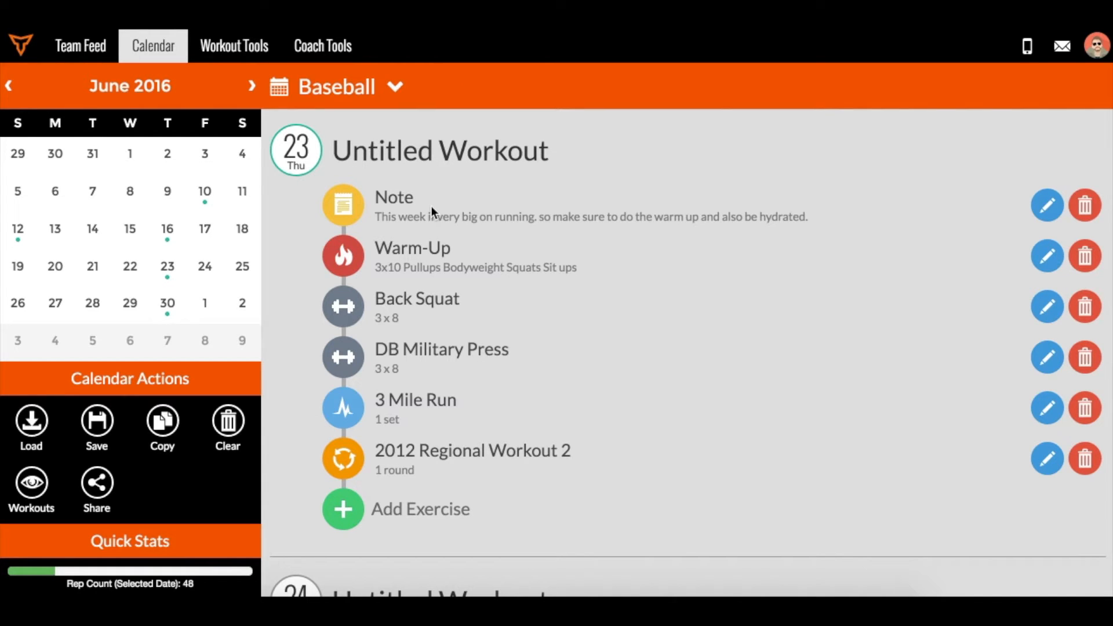
{"action": "mouse_move", "coordinate": [474, 262]}
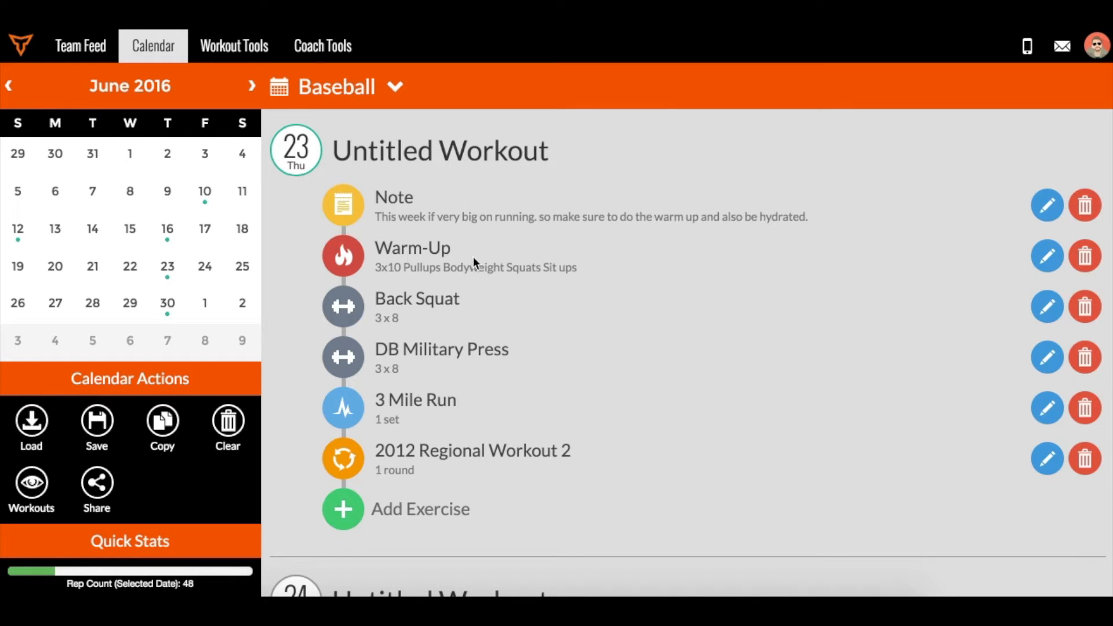
{"action": "mouse_move", "coordinate": [285, 252]}
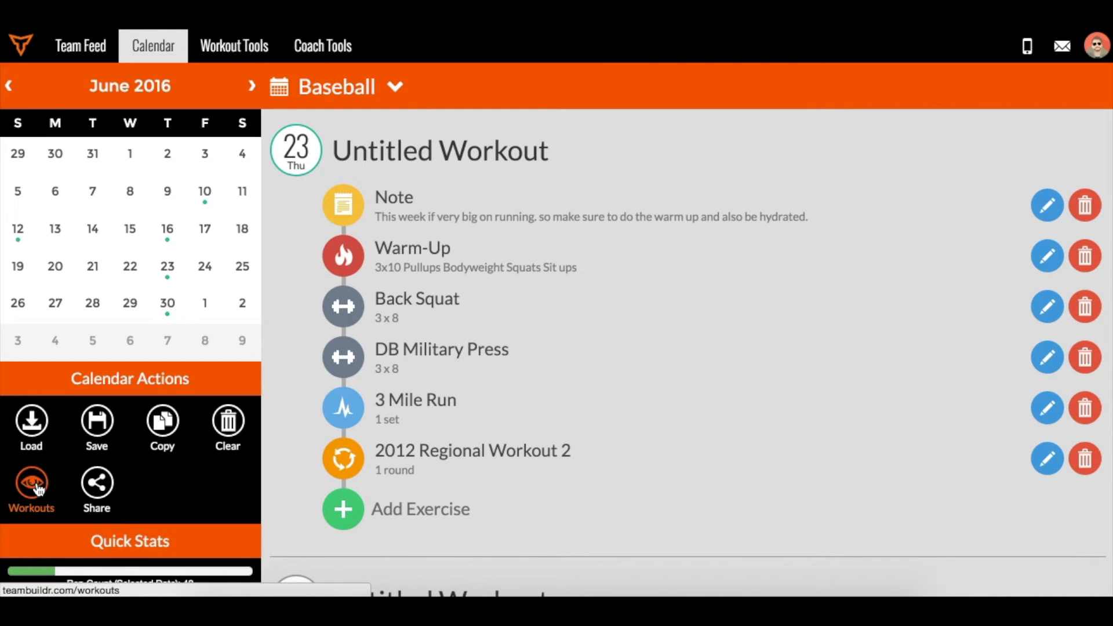
{"action": "left_click", "coordinate": [31, 484]}
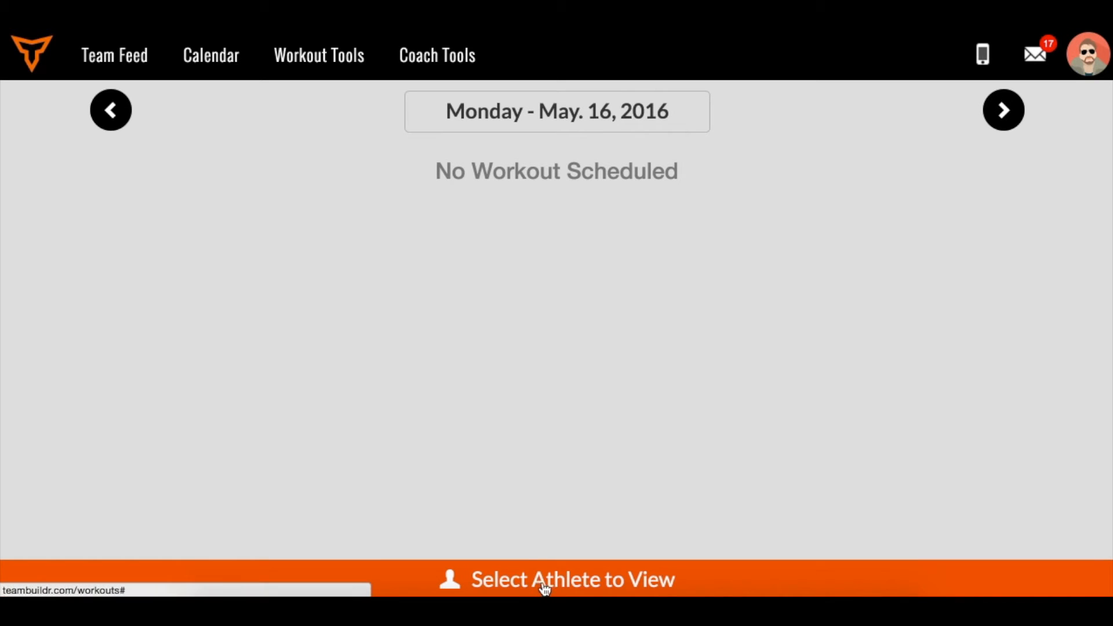
{"action": "left_click", "coordinate": [543, 580]}
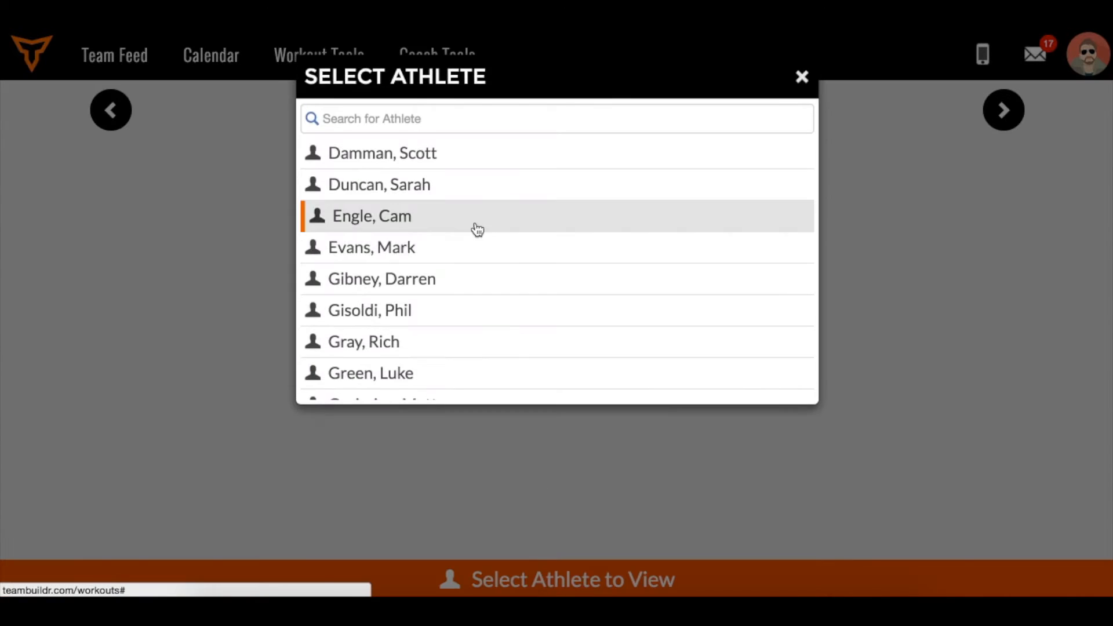
{"action": "scroll", "scroll_direction": "down", "scroll_amount": 3}
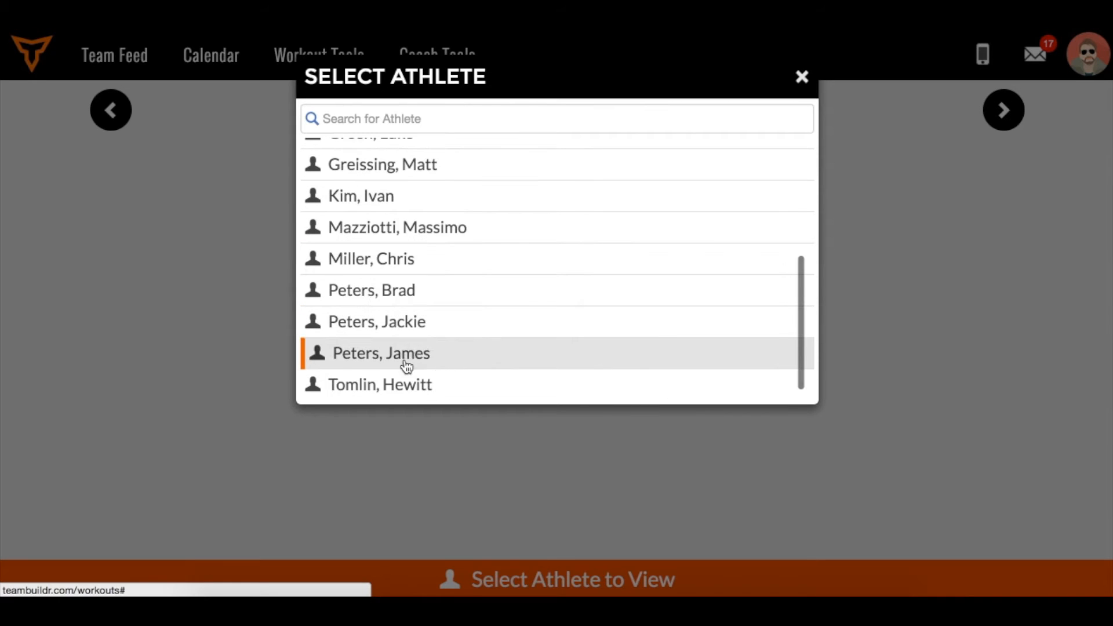
{"action": "left_click", "coordinate": [380, 384]}
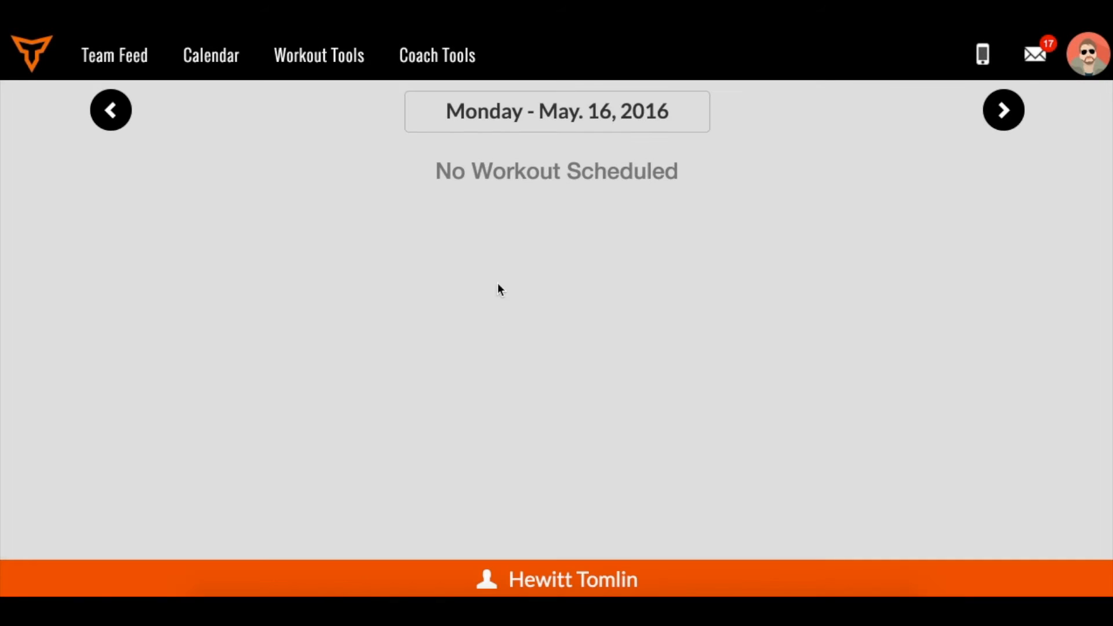
{"action": "left_click", "coordinate": [111, 110]}
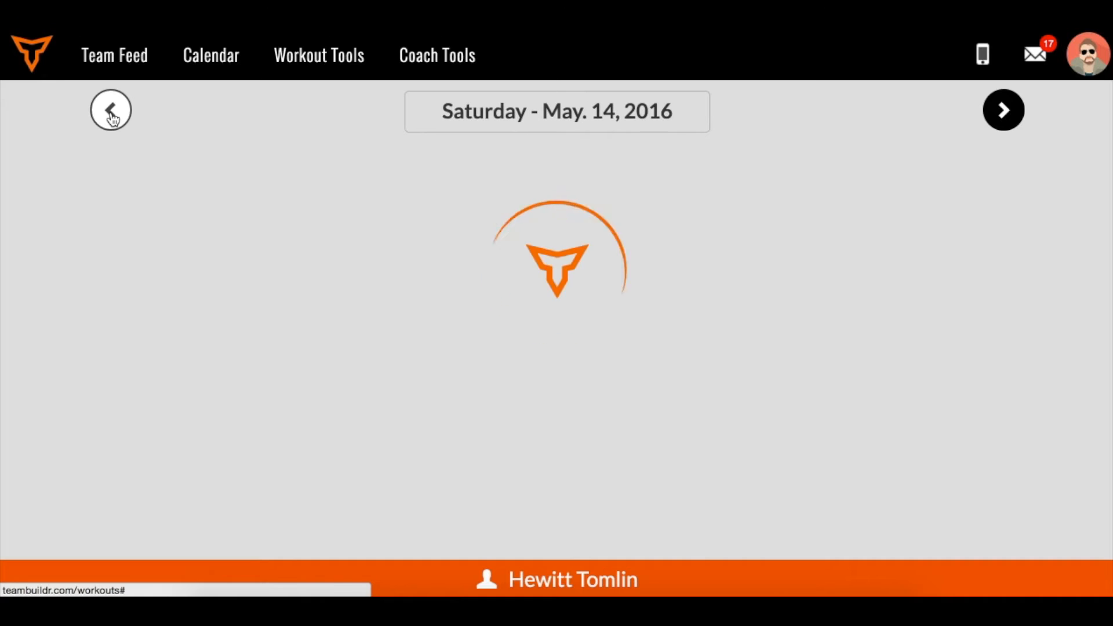
{"action": "left_click", "coordinate": [110, 109]}
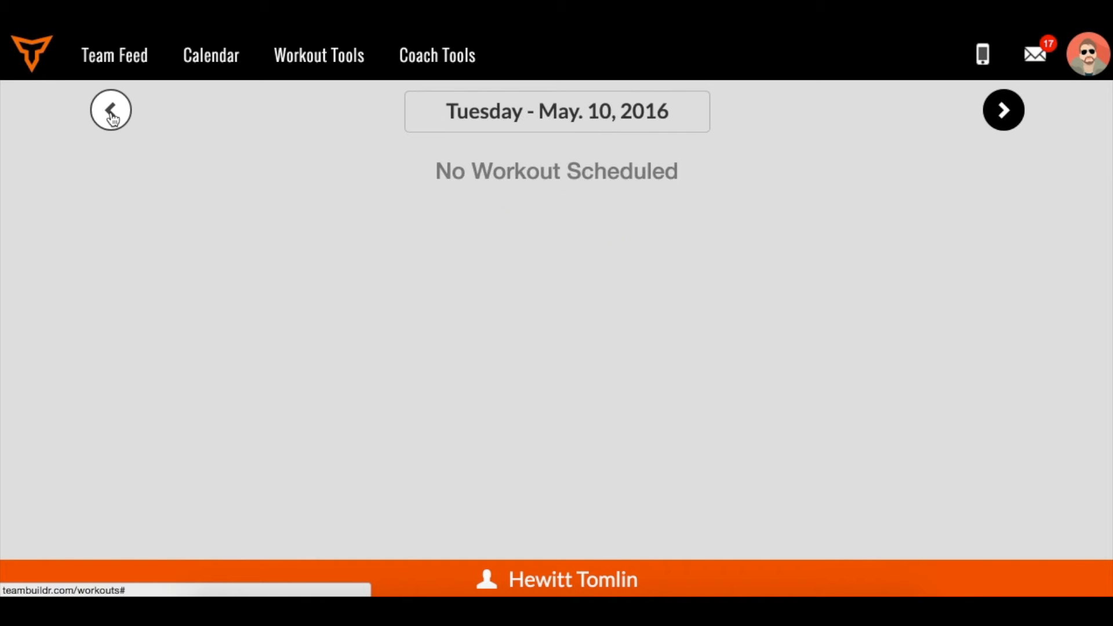
{"action": "left_click", "coordinate": [1003, 109]}
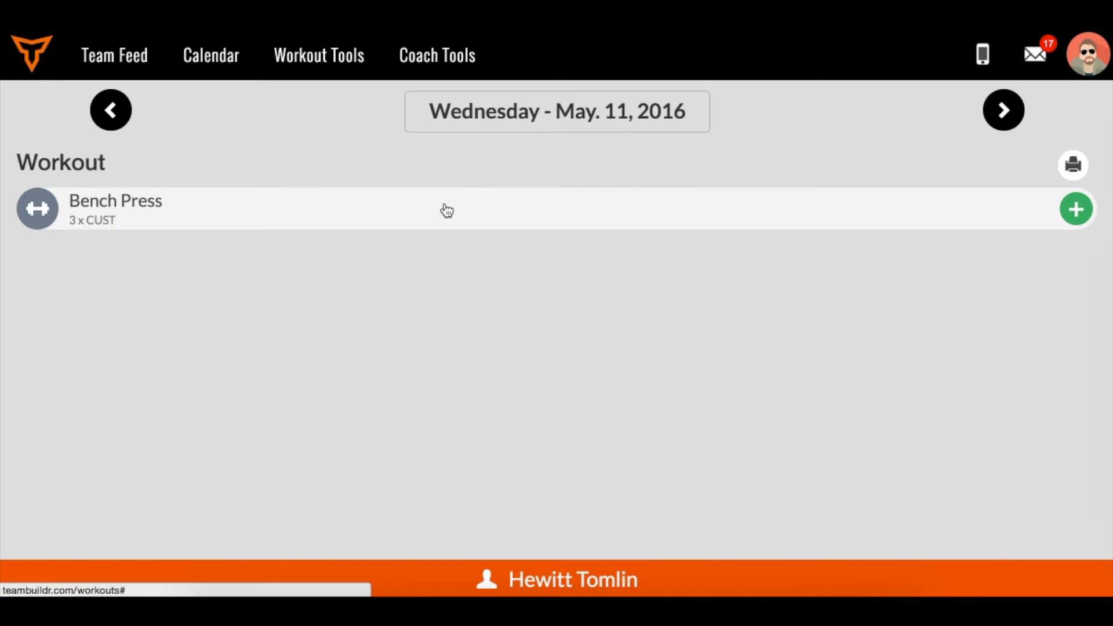
{"action": "mouse_move", "coordinate": [470, 207]}
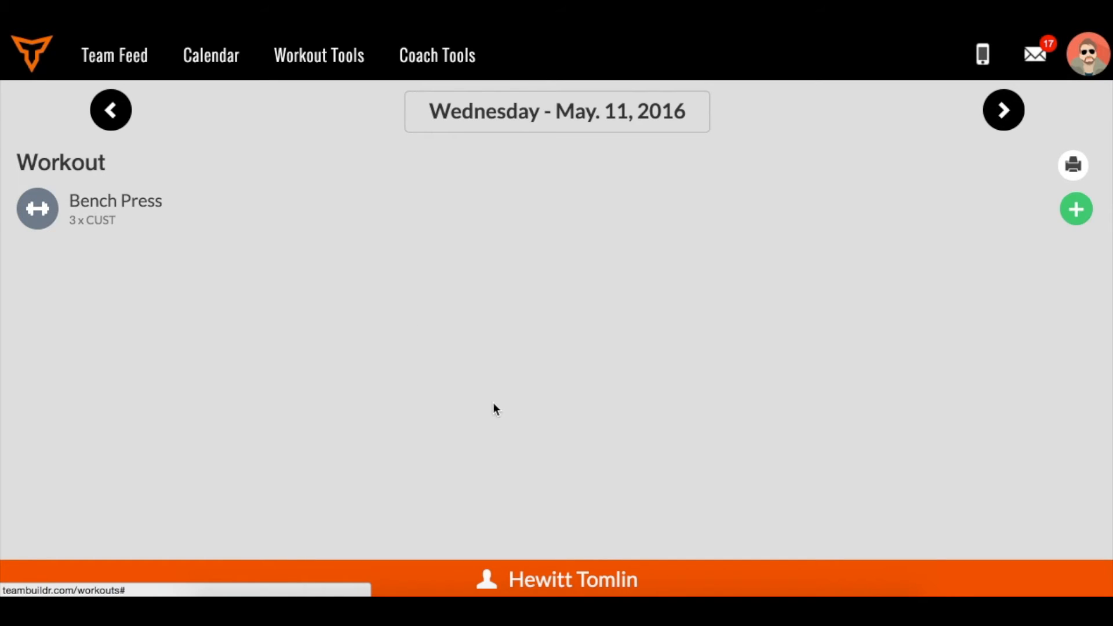
{"action": "left_click", "coordinate": [318, 55]}
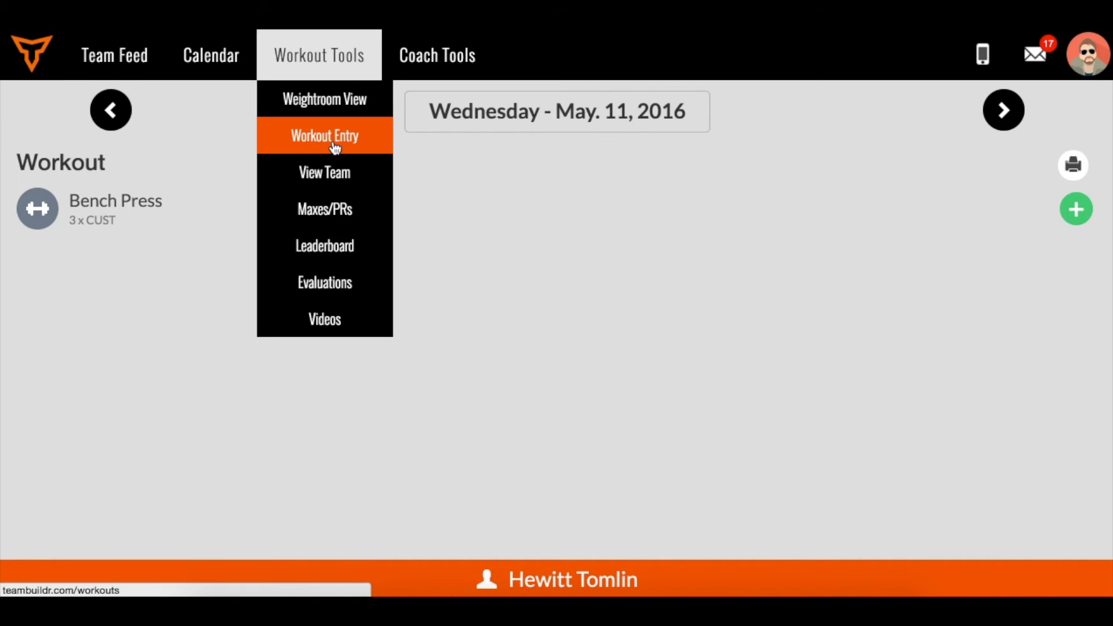
{"action": "left_click", "coordinate": [210, 55]}
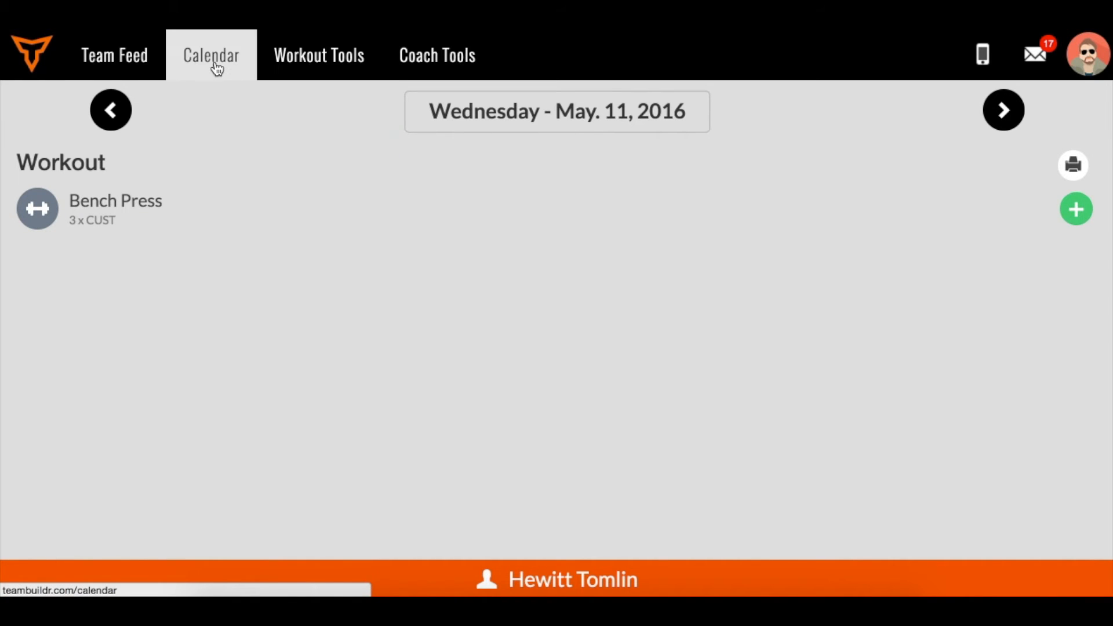
{"action": "left_click", "coordinate": [319, 55]}
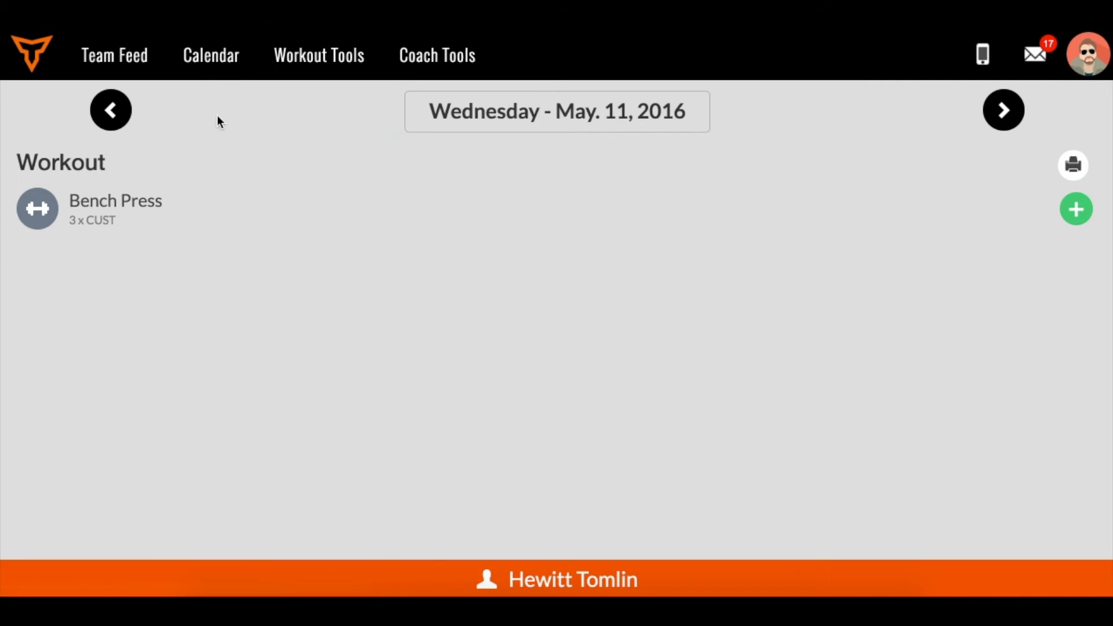
{"action": "mouse_move", "coordinate": [687, 280]}
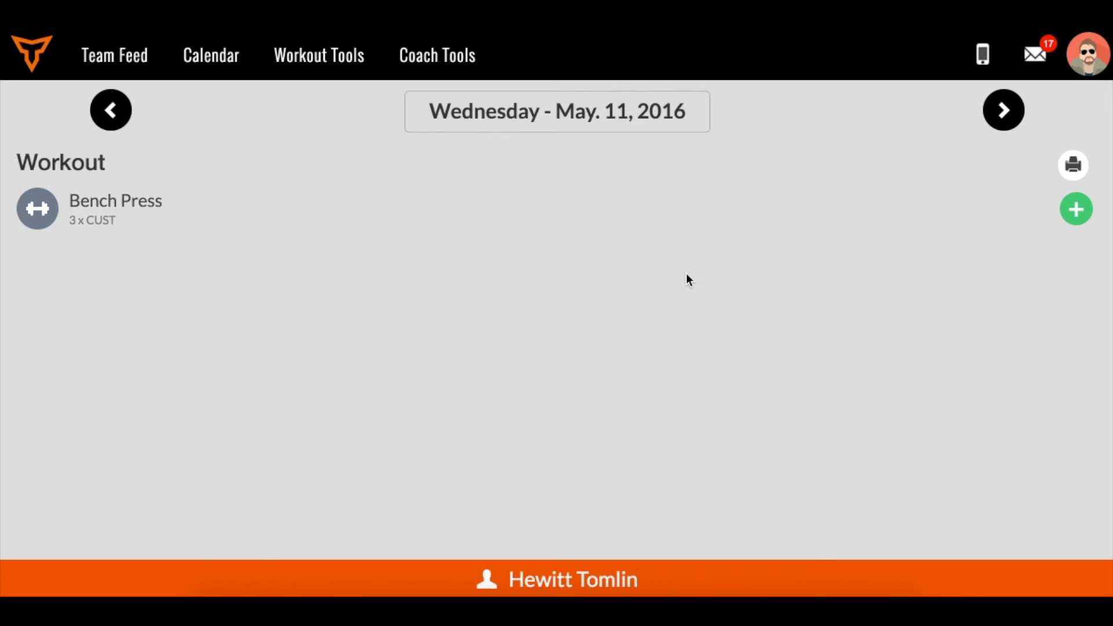
{"action": "mouse_move", "coordinate": [157, 224]}
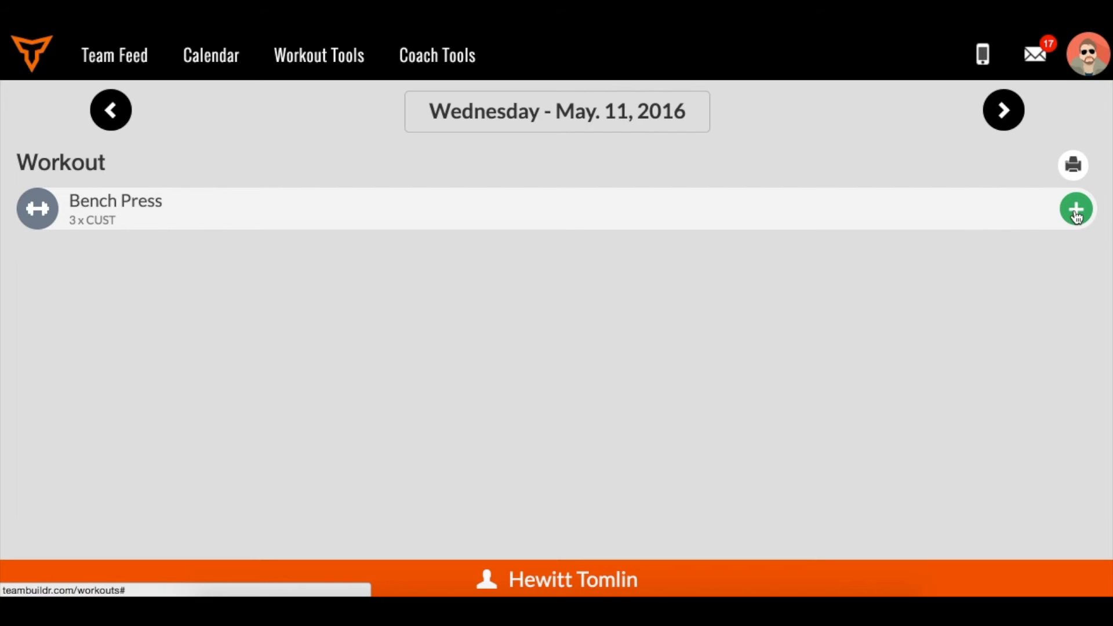
Open the Bench Press entry form and show its demonstration video
{"action": "left_click", "coordinate": [1075, 208]}
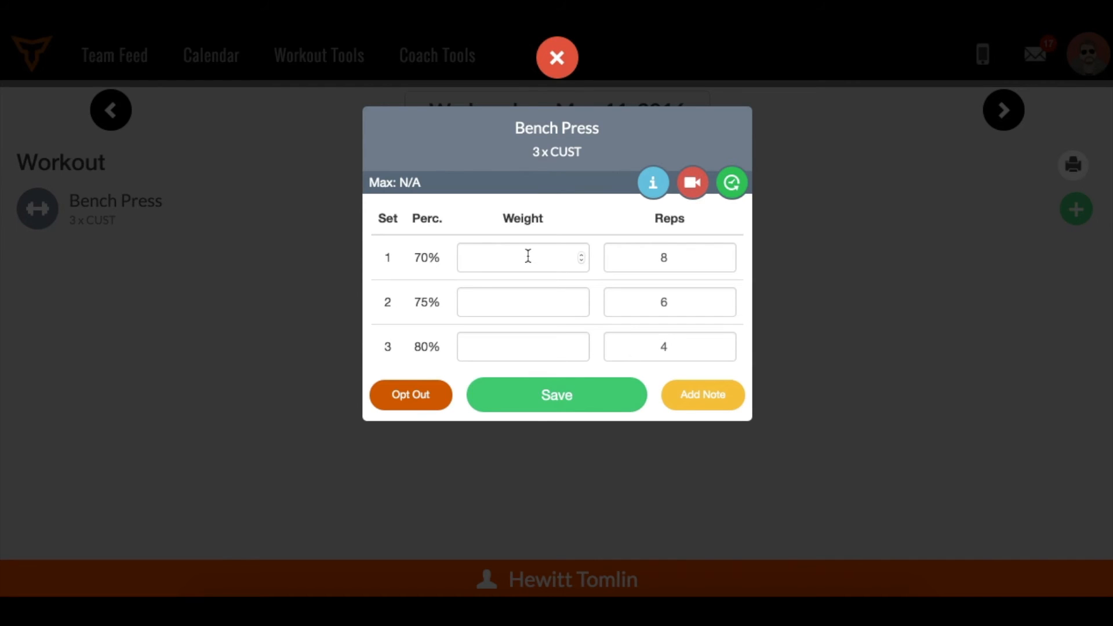
{"action": "mouse_move", "coordinate": [606, 237]}
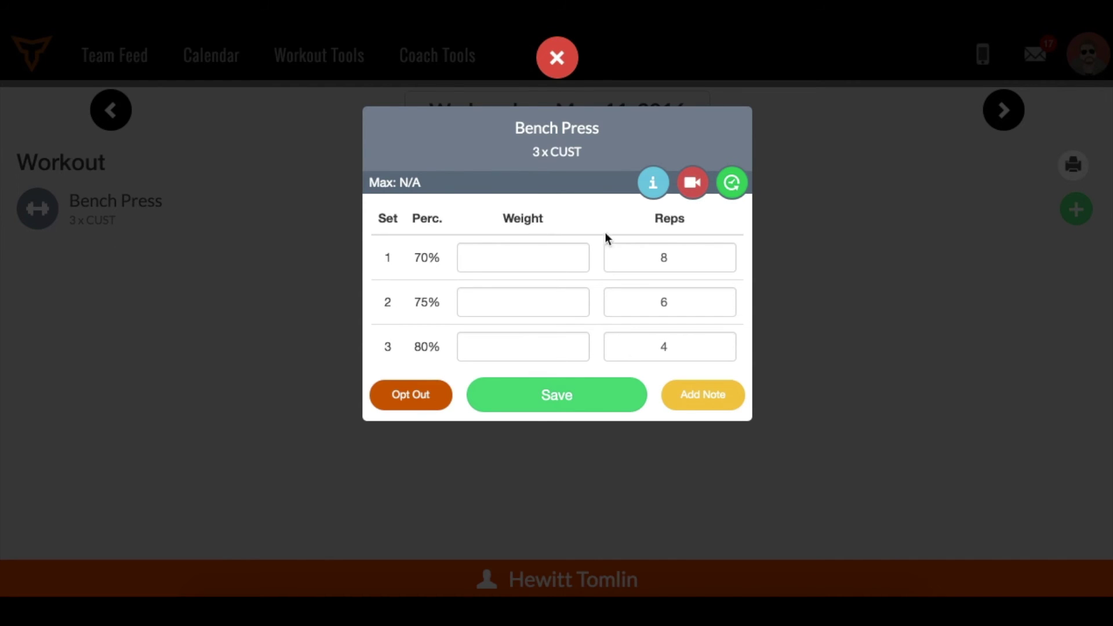
{"action": "left_click", "coordinate": [653, 182]}
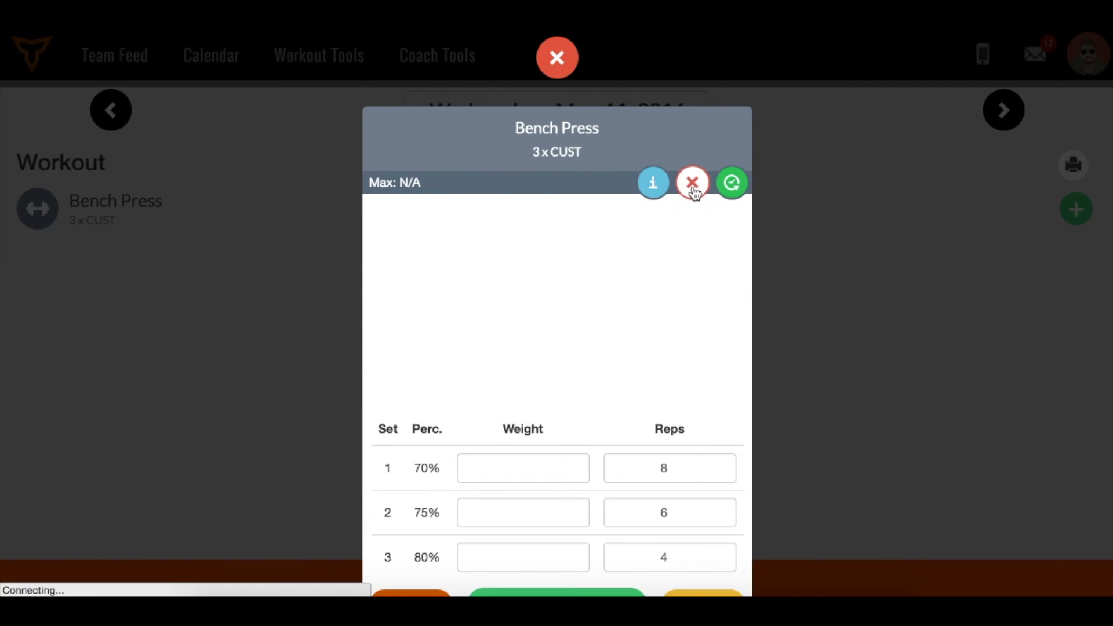
Play and hide the Bench Press video, view past results, then close the form
{"action": "left_click", "coordinate": [653, 182]}
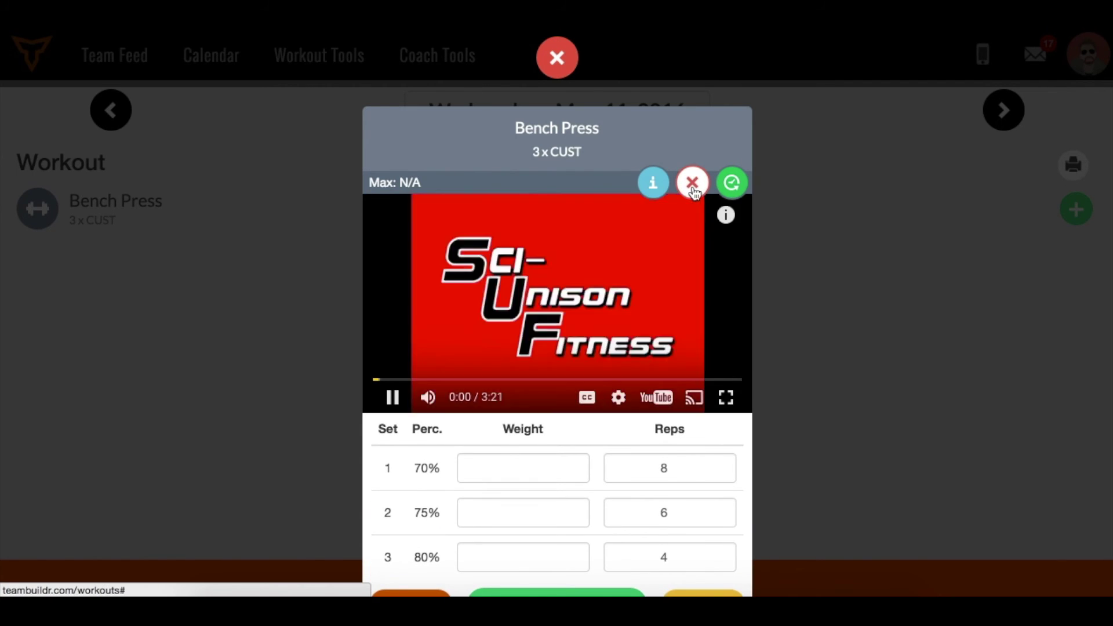
{"action": "left_click", "coordinate": [693, 182]}
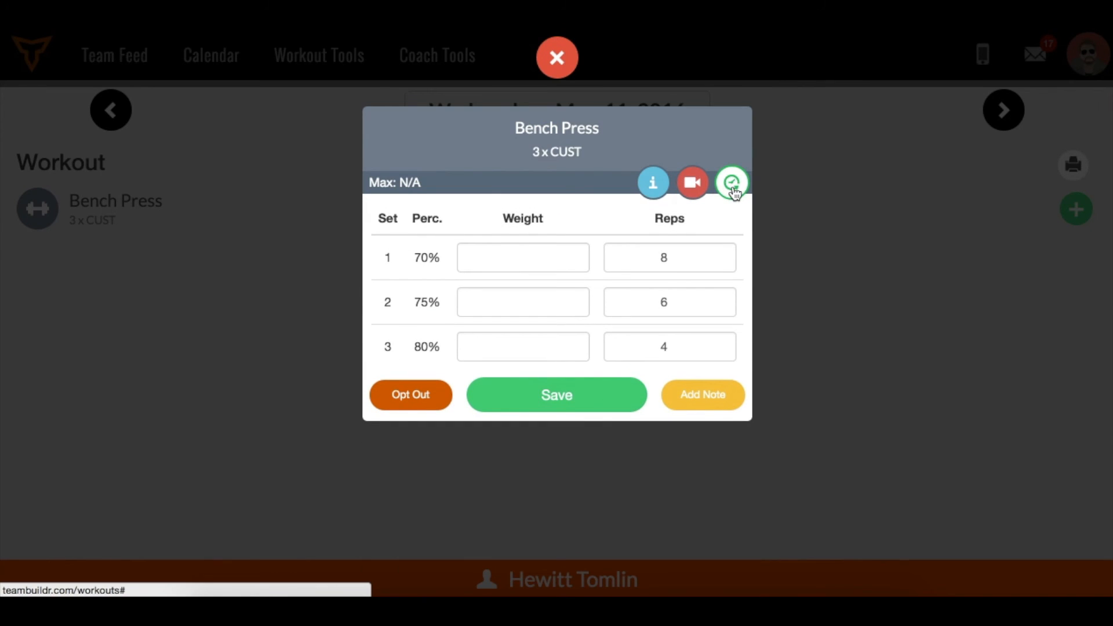
{"action": "left_click", "coordinate": [731, 183]}
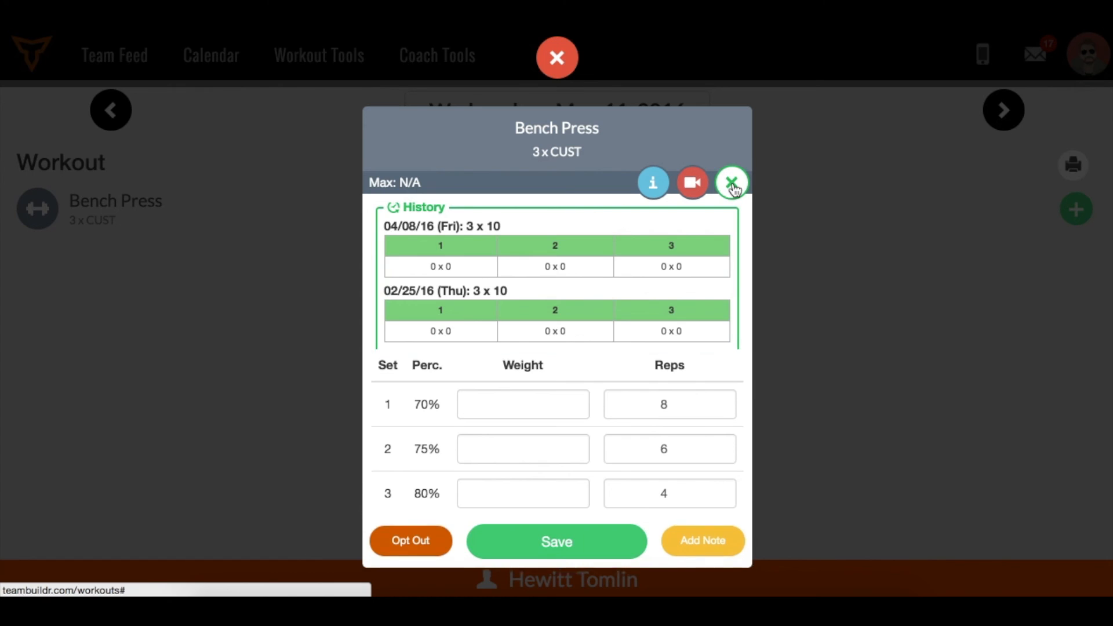
{"action": "left_click", "coordinate": [732, 183]}
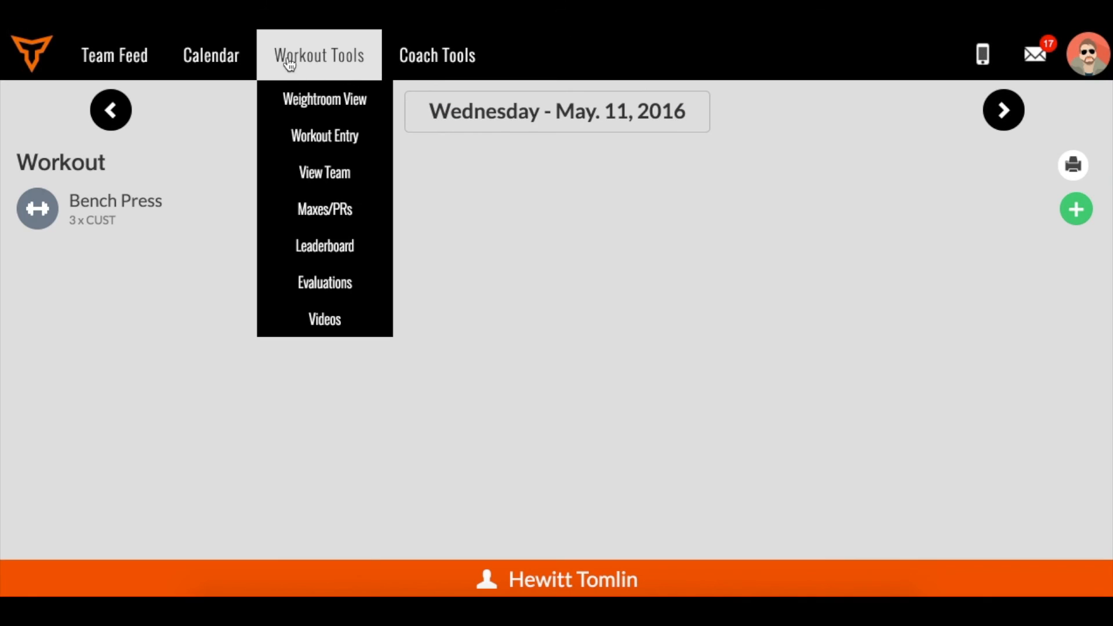
{"action": "mouse_move", "coordinate": [302, 116]}
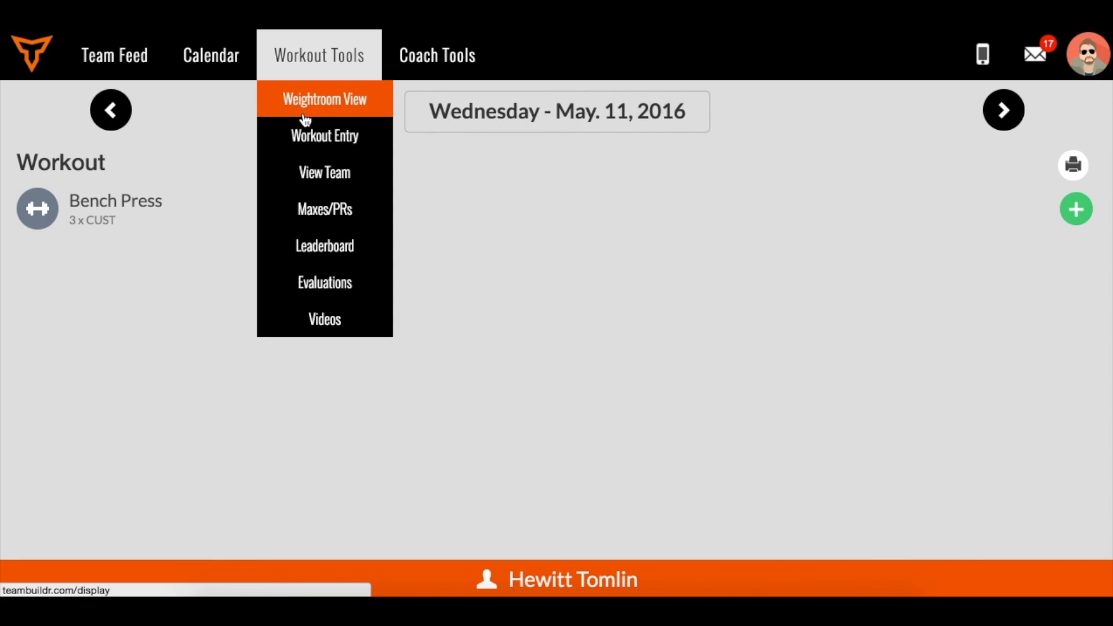